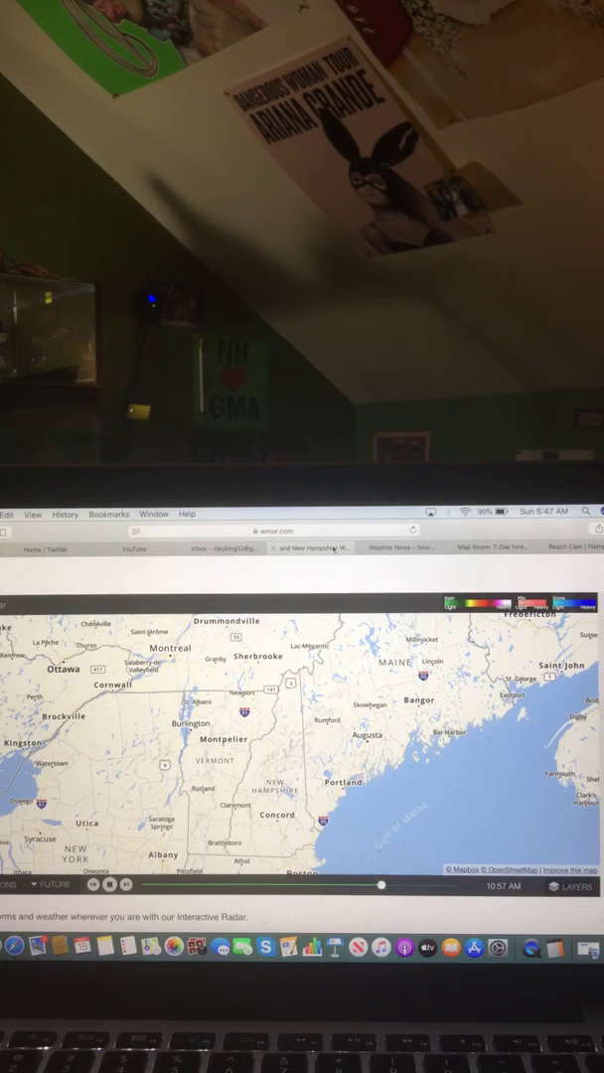
- Switch from the WMUR 7-day forecast to the live Hampton Beach cam tab
drag(382, 886, 453, 887)
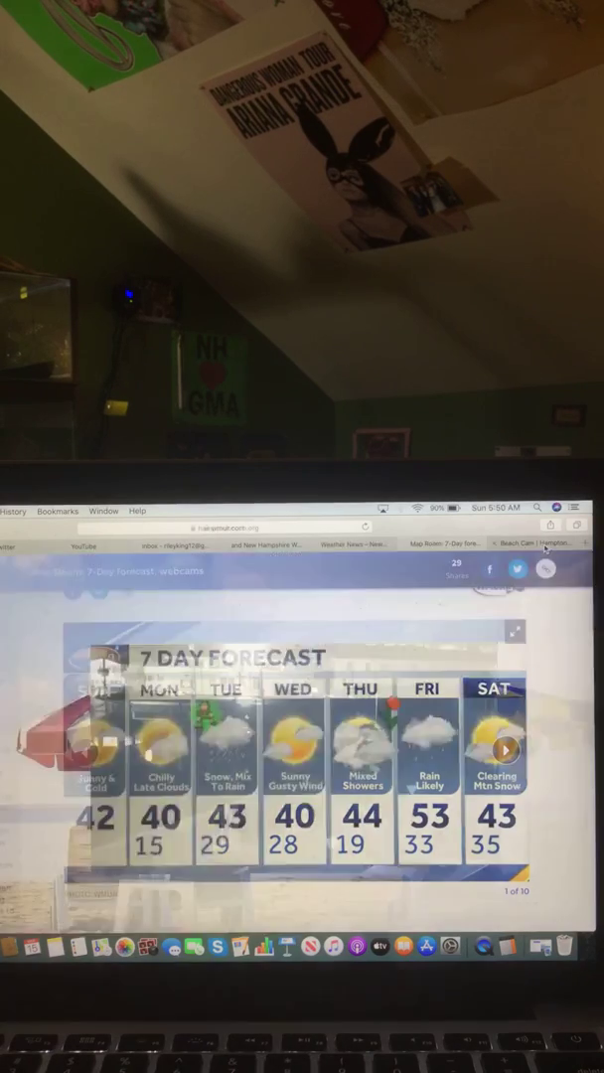
click(537, 545)
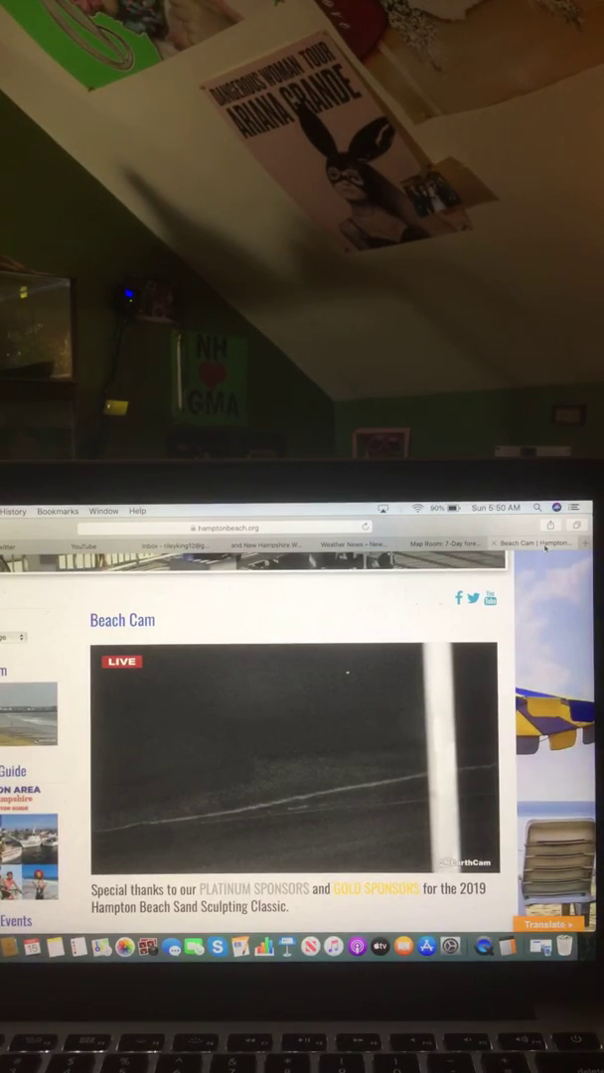